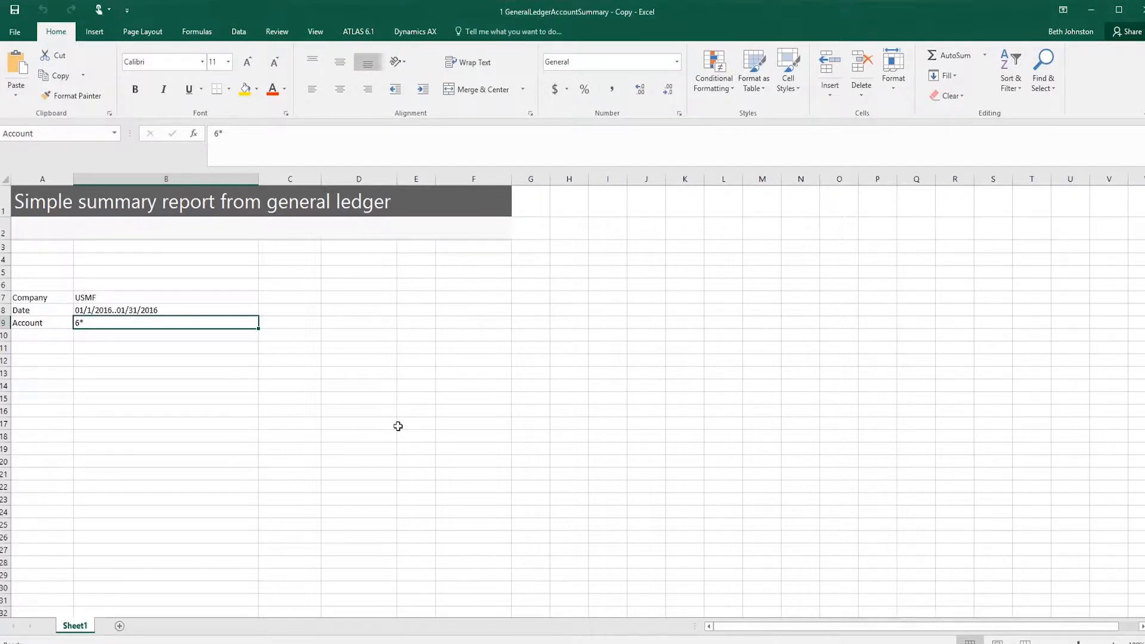
pyautogui.moveTo(80, 355)
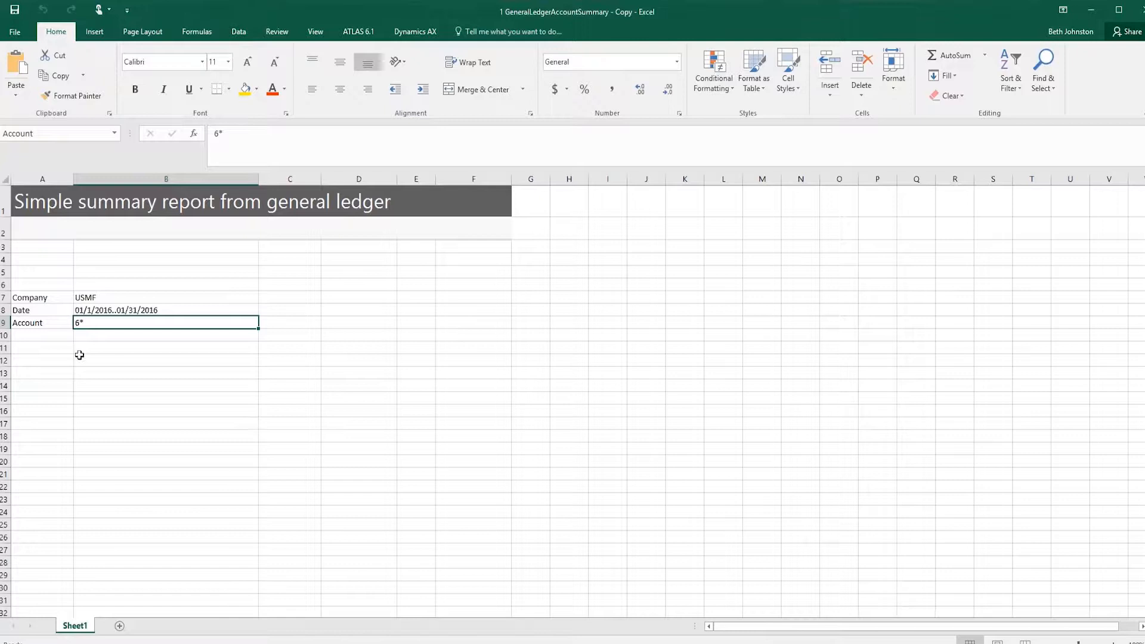
# - Select an empty cell below the criteria and open the Atlas 6.1 Snippets library
pyautogui.click(41, 361)
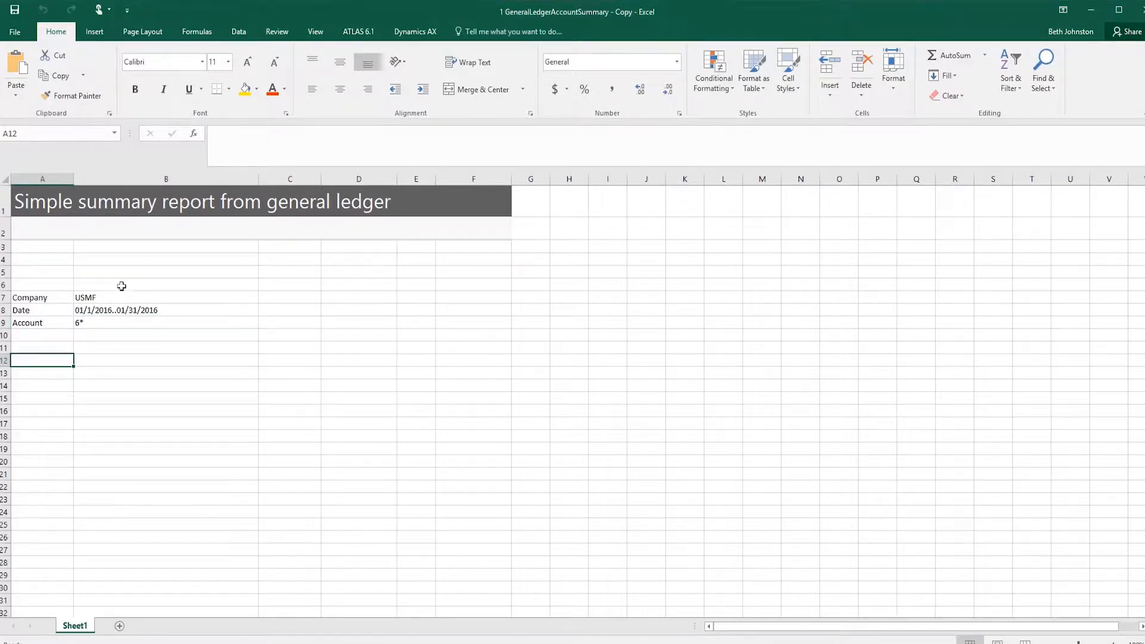
pyautogui.moveTo(95, 300)
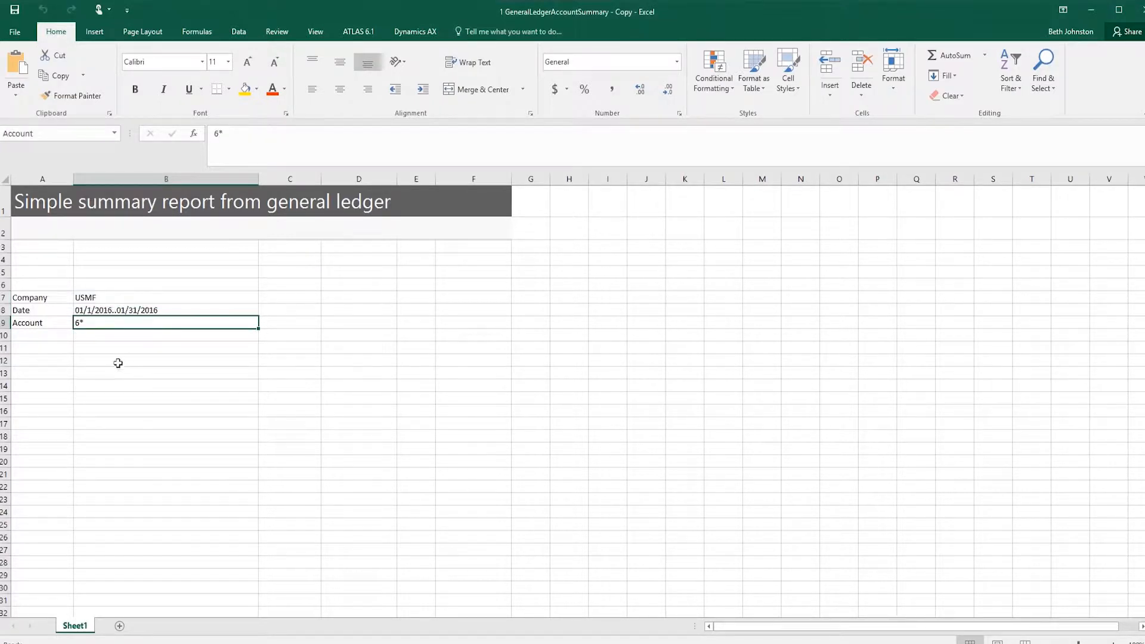
pyautogui.click(42, 360)
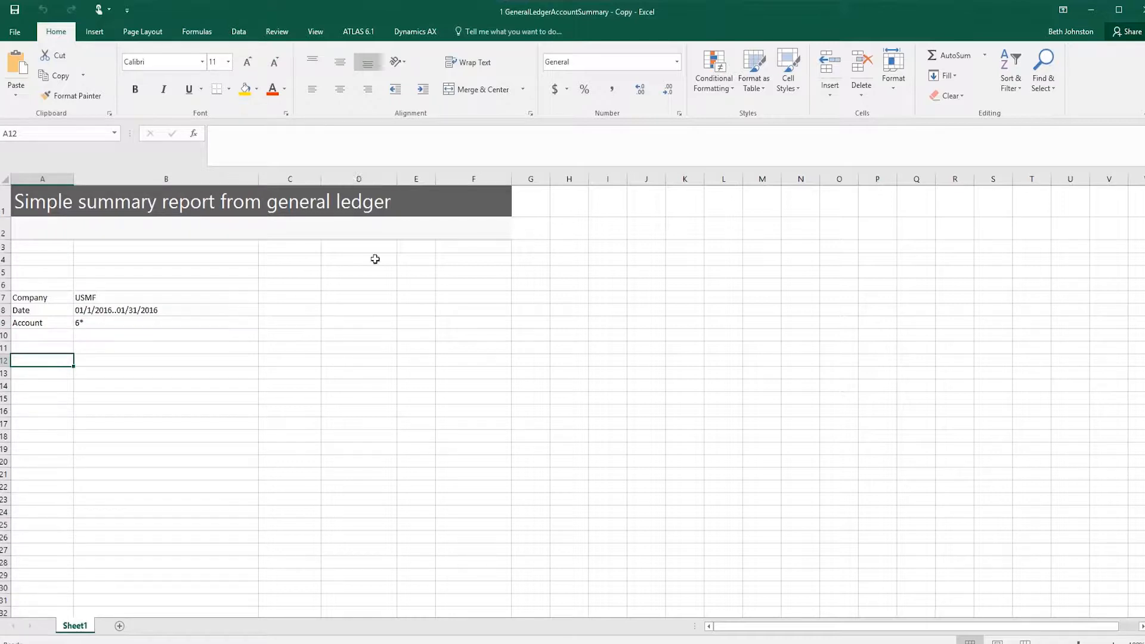
pyautogui.moveTo(431, 559)
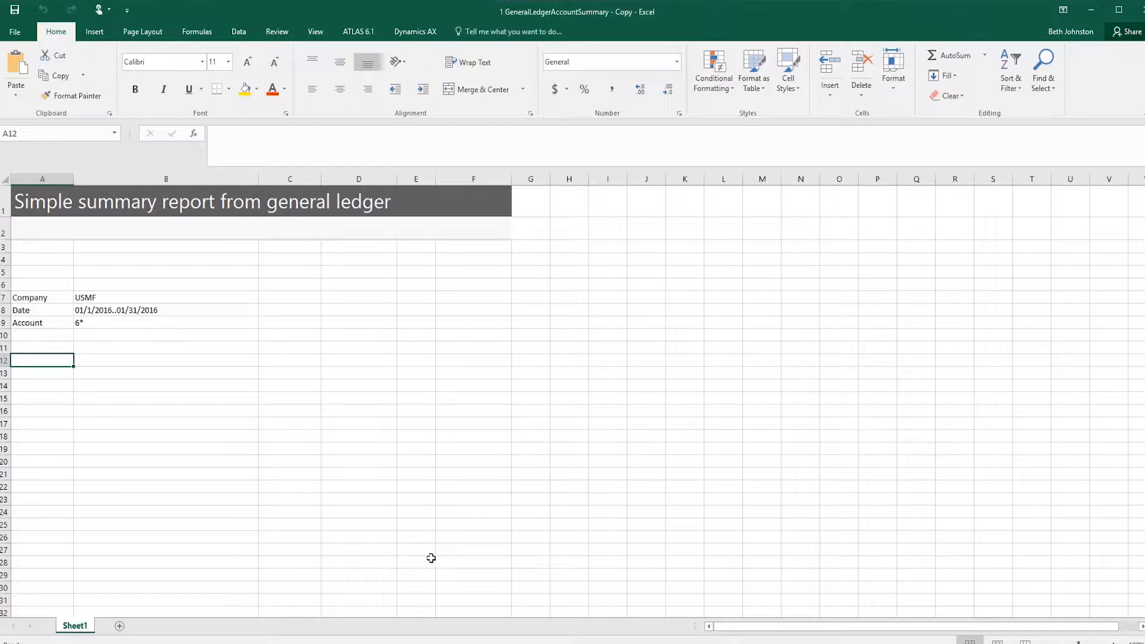
pyautogui.moveTo(1058, 13)
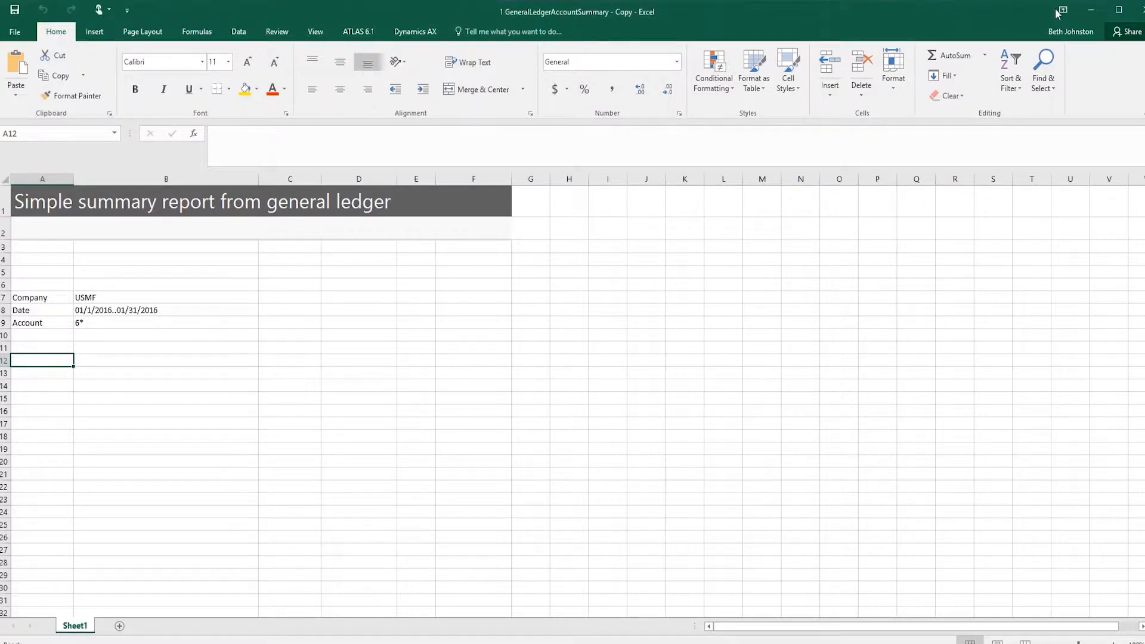
pyautogui.moveTo(958, 37)
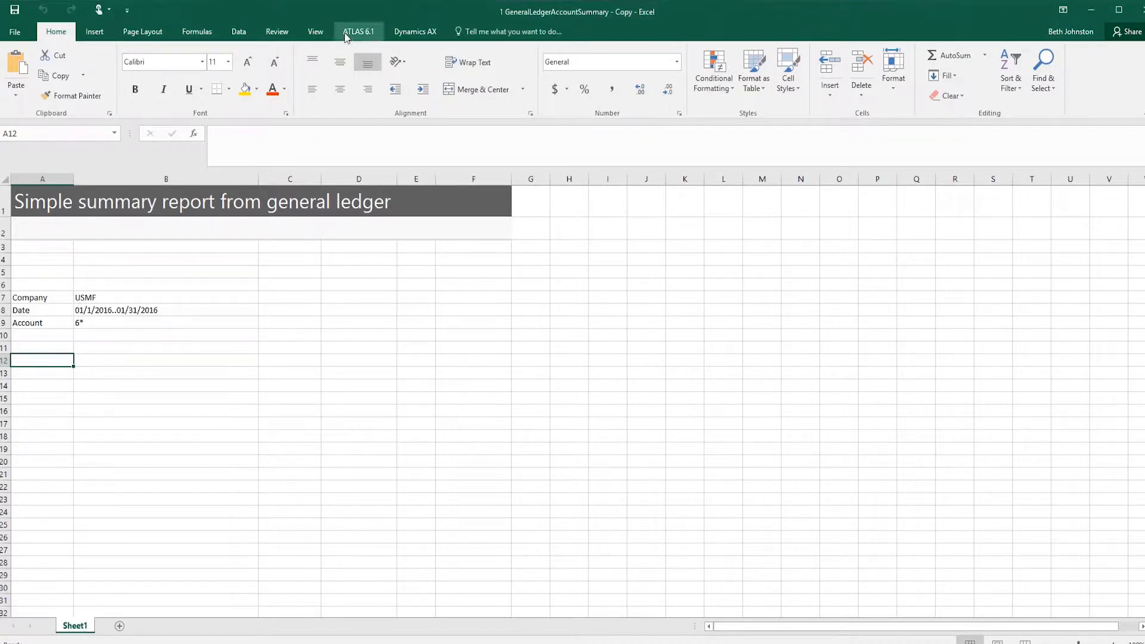
pyautogui.click(358, 31)
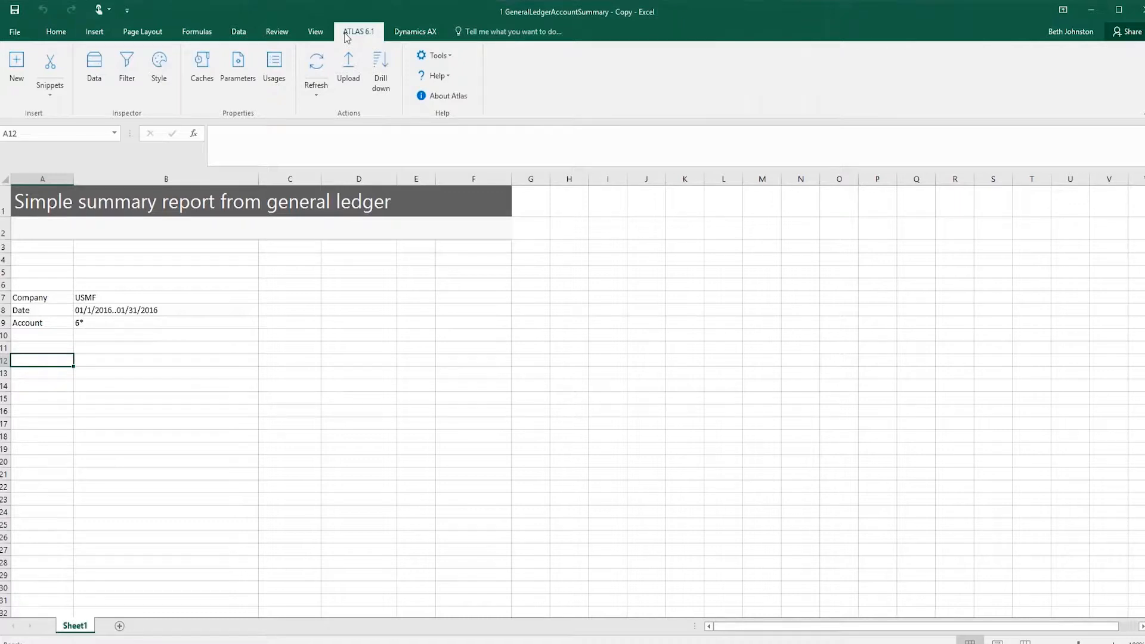
pyautogui.click(50, 65)
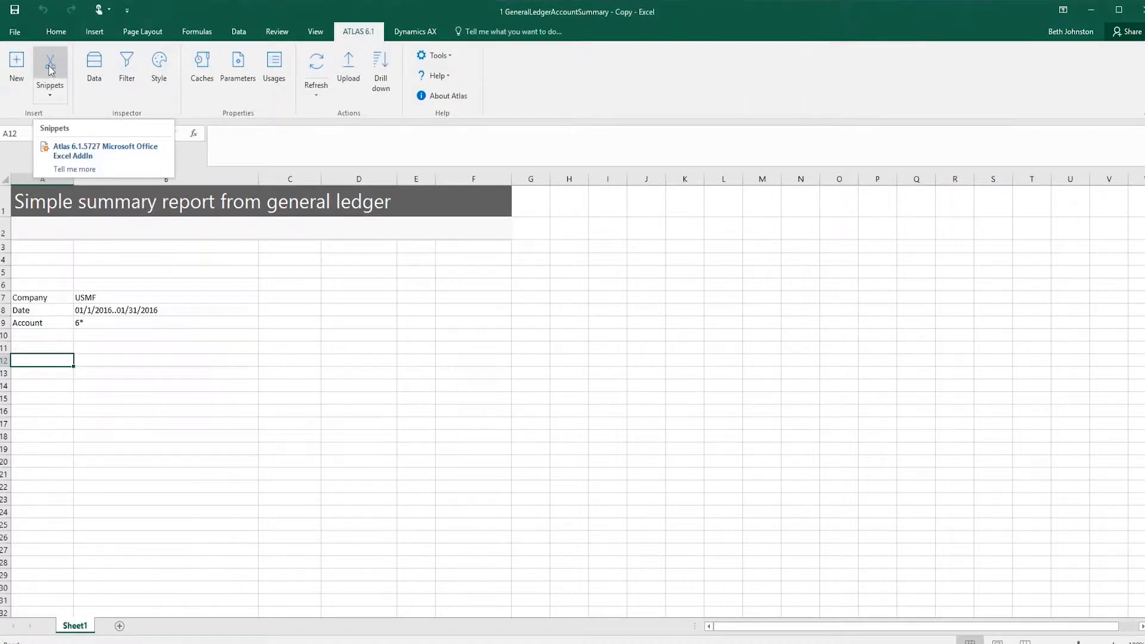
pyautogui.click(49, 65)
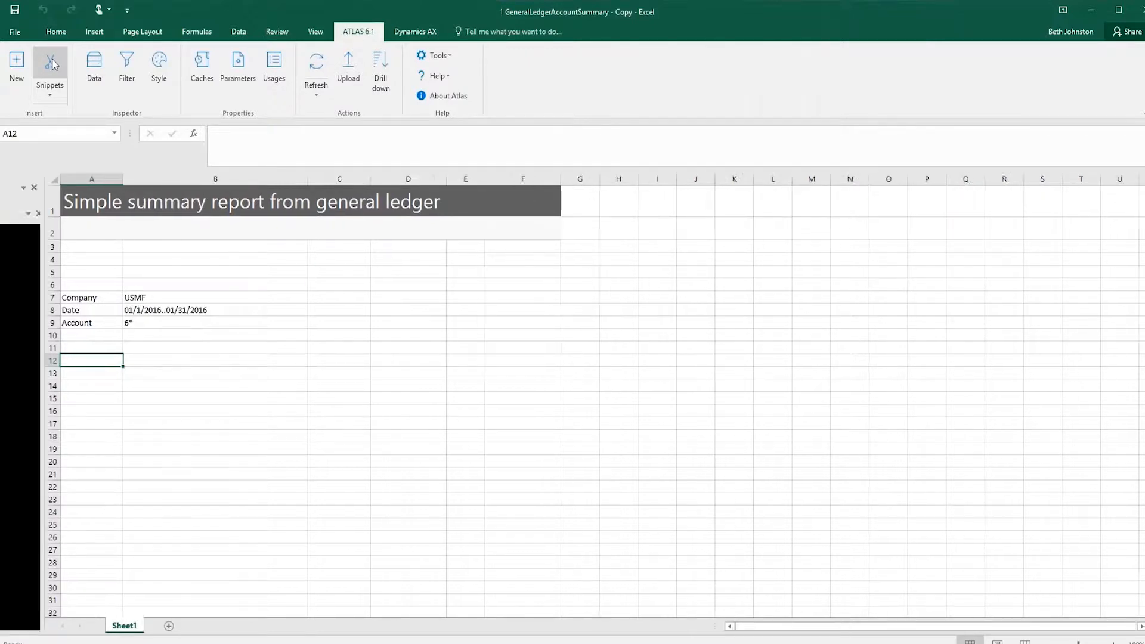
pyautogui.click(49, 69)
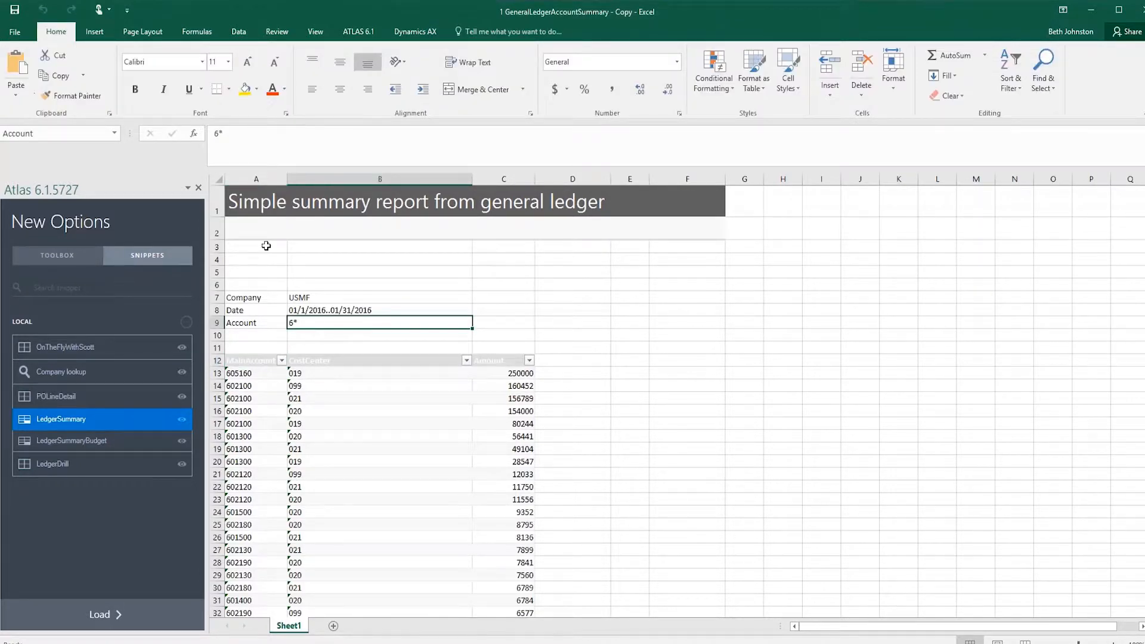
pyautogui.moveTo(297, 306)
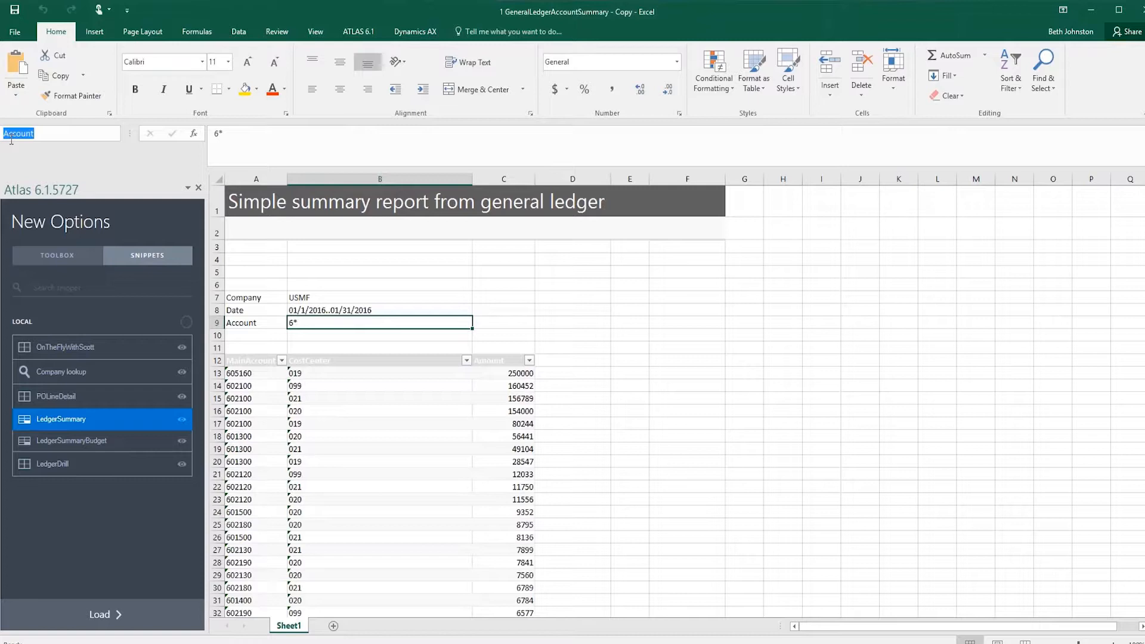
# - Check the defined names of the Account and Date criteria cells
pyautogui.click(380, 310)
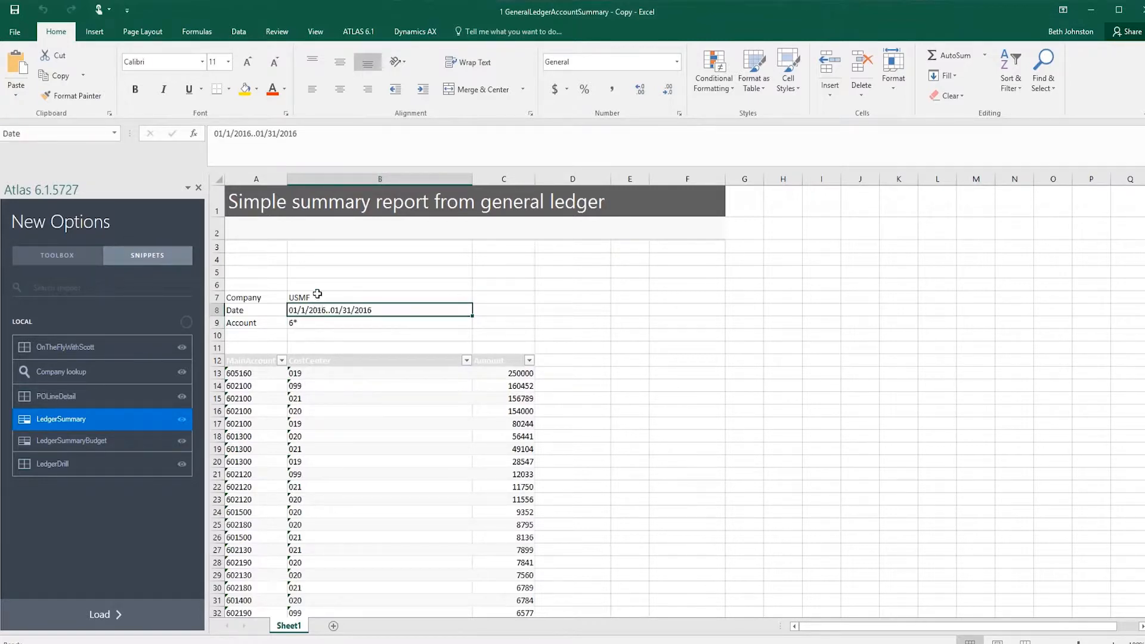
pyautogui.click(379, 297)
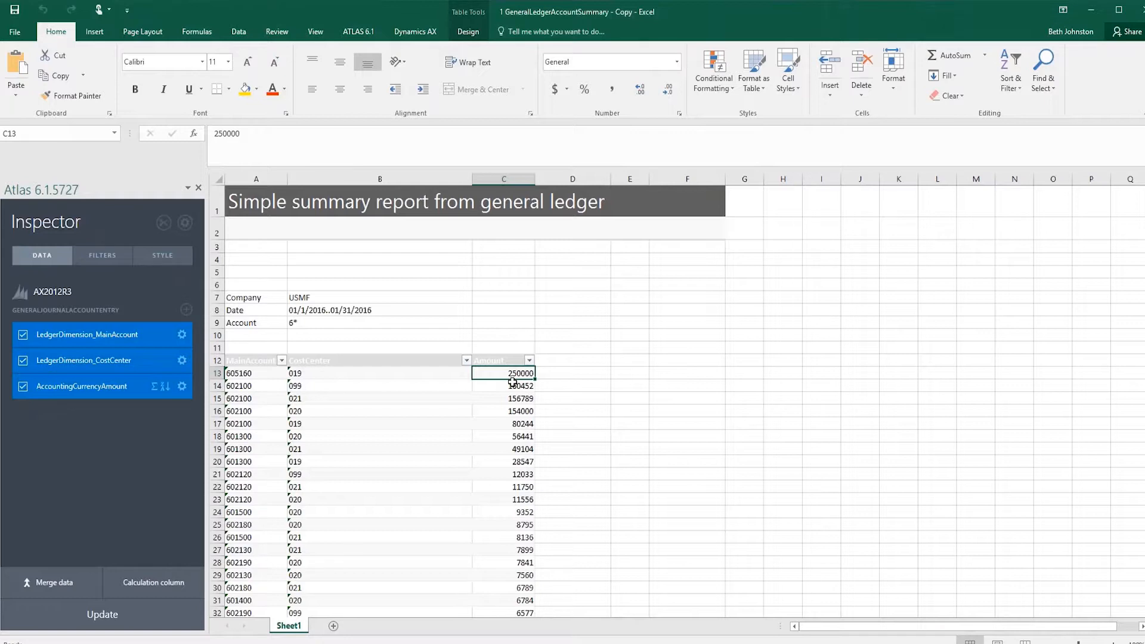
pyautogui.moveTo(339, 391)
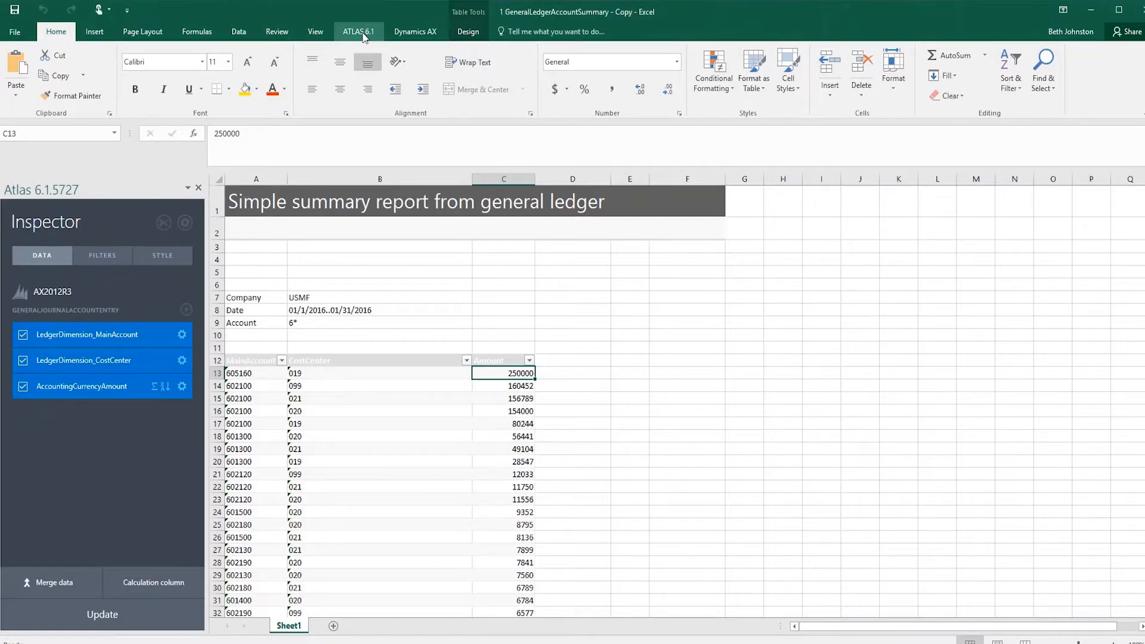
# - Open the Atlas drill-down pane and view transactions for amounts 160,452 and 156,789
pyautogui.click(358, 32)
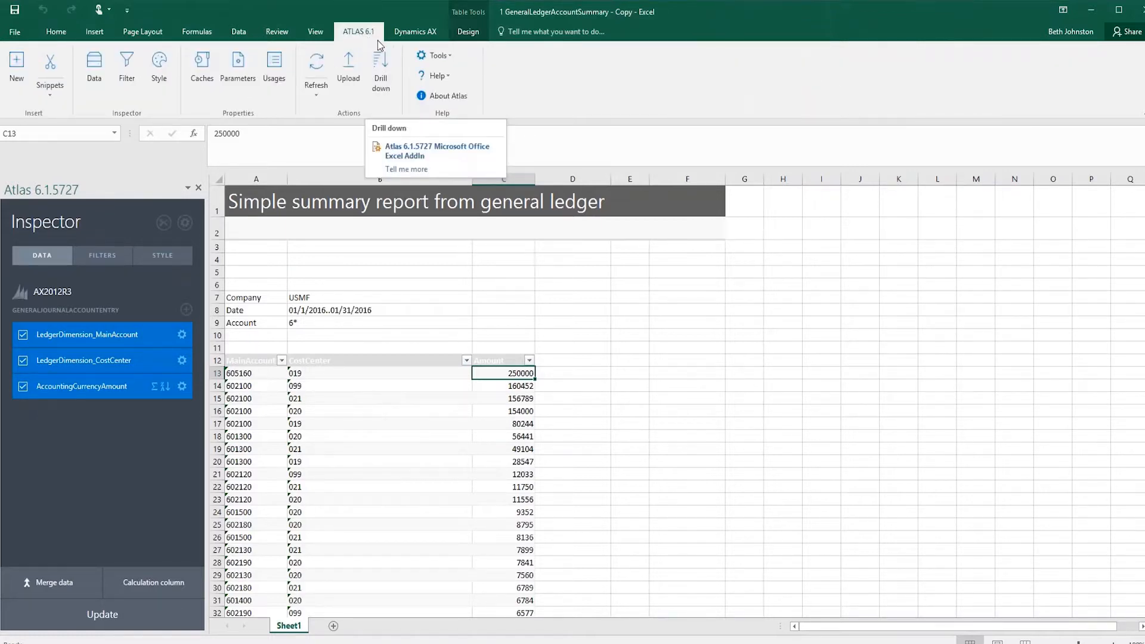
pyautogui.moveTo(380, 43)
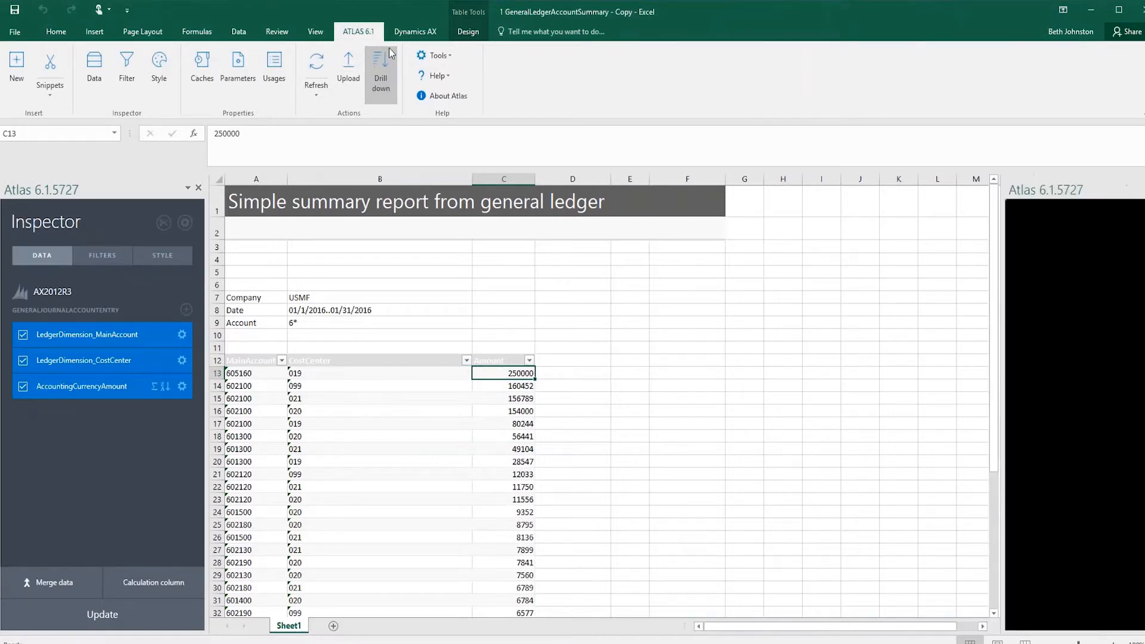
pyautogui.click(380, 69)
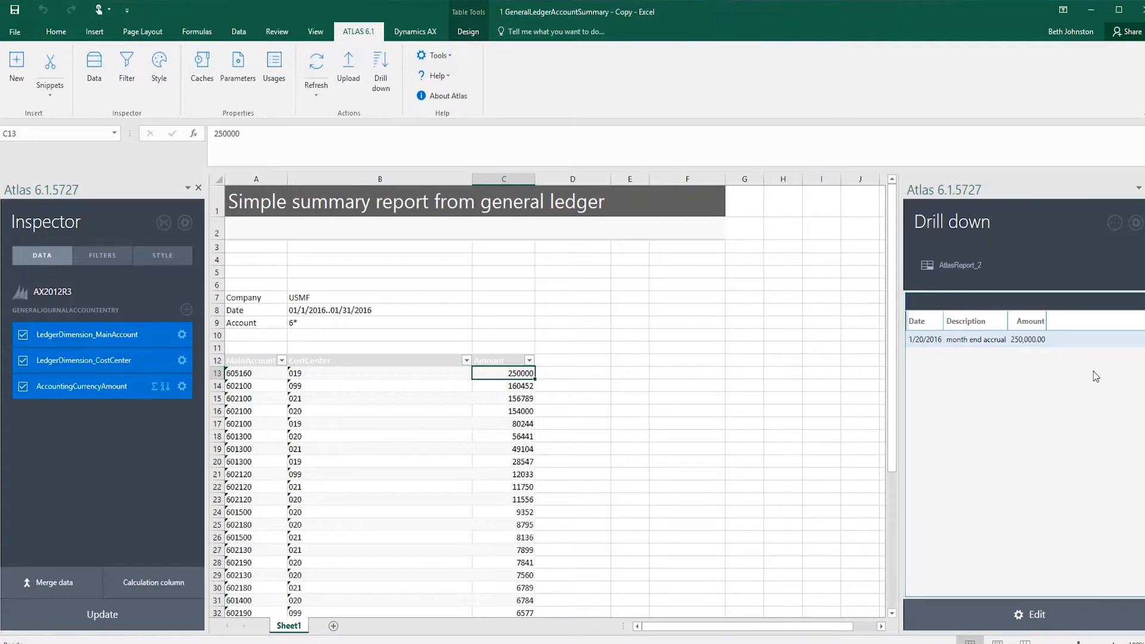
pyautogui.moveTo(1013, 243)
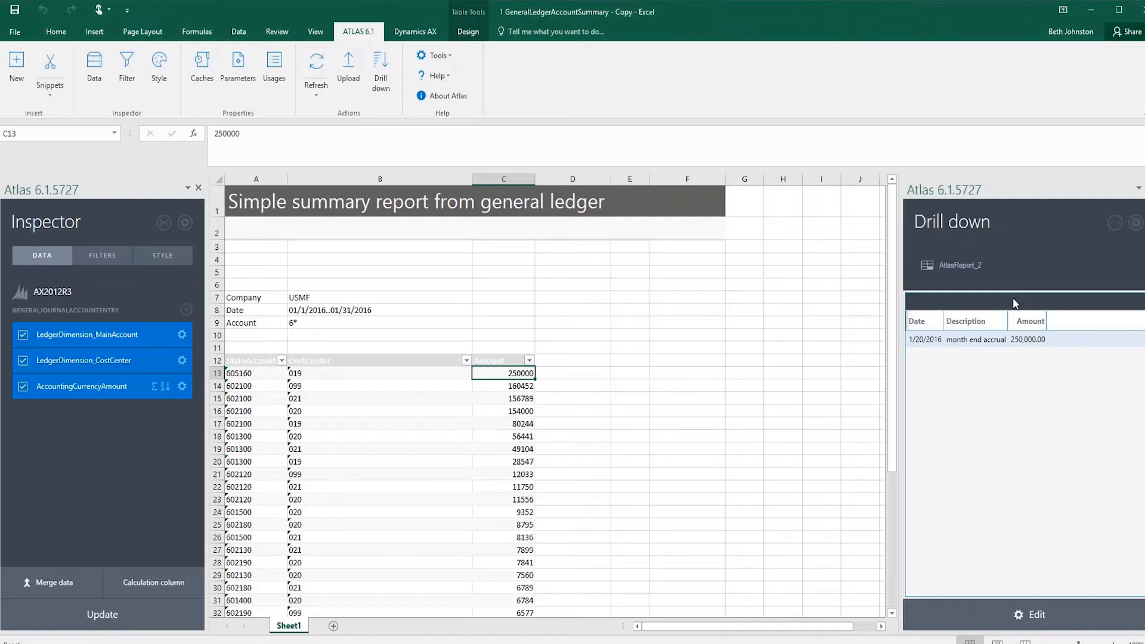
pyautogui.moveTo(939, 285)
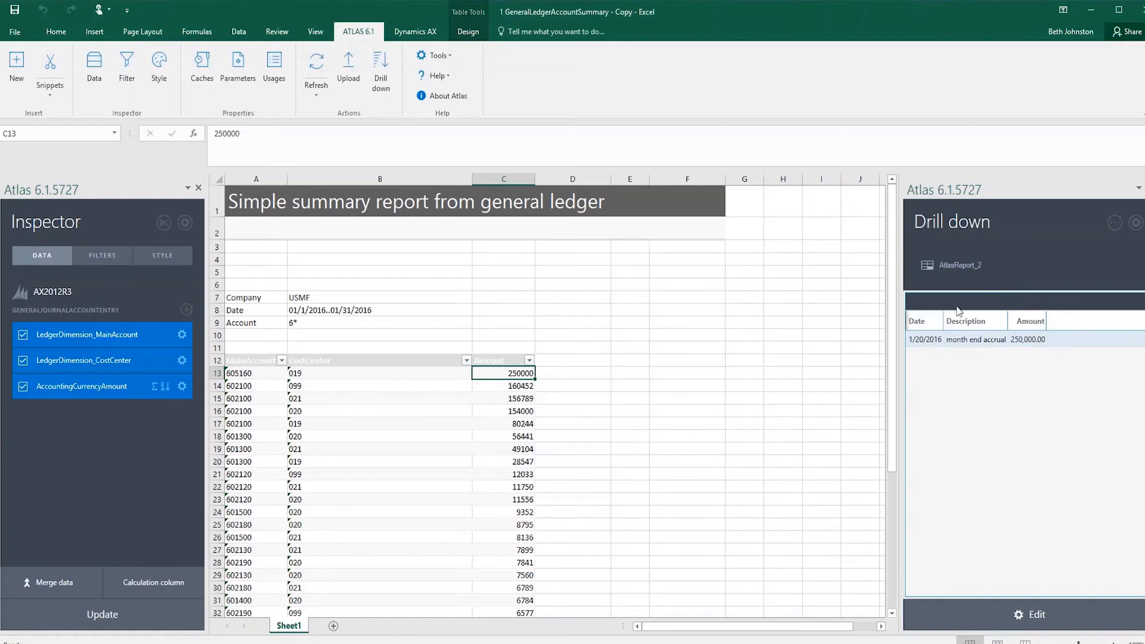
pyautogui.moveTo(515, 386)
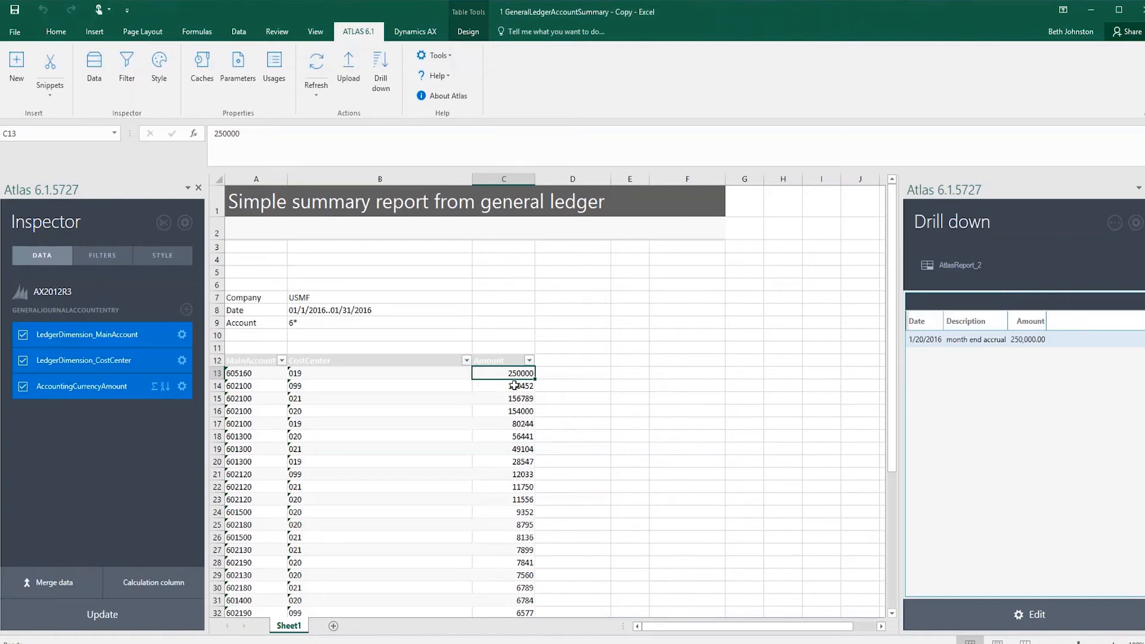
pyautogui.click(504, 386)
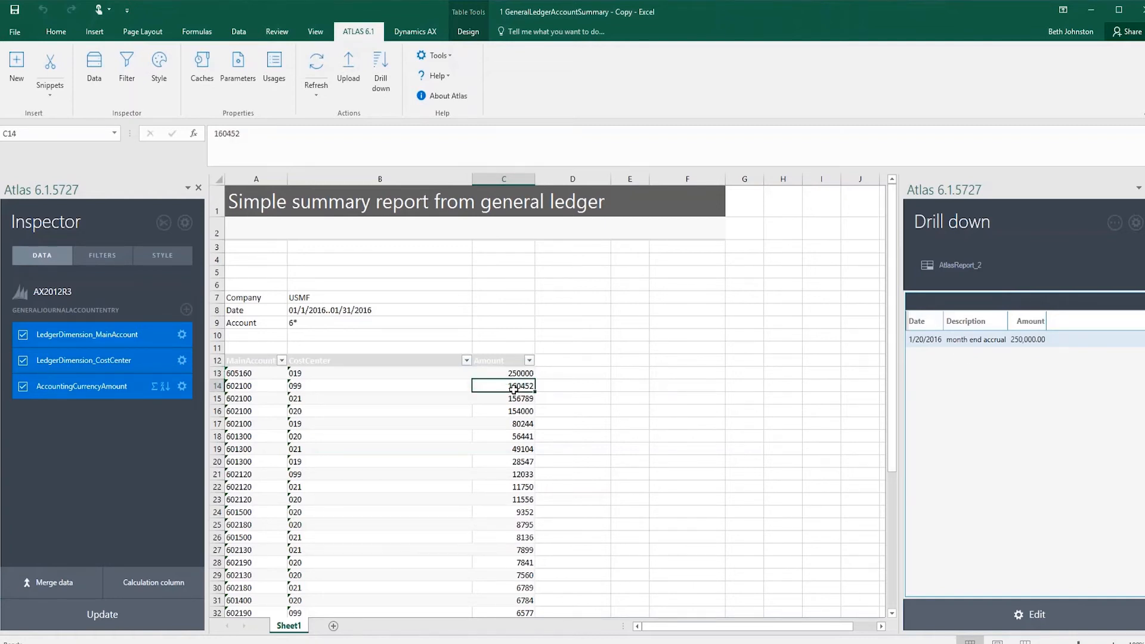
pyautogui.click(503, 398)
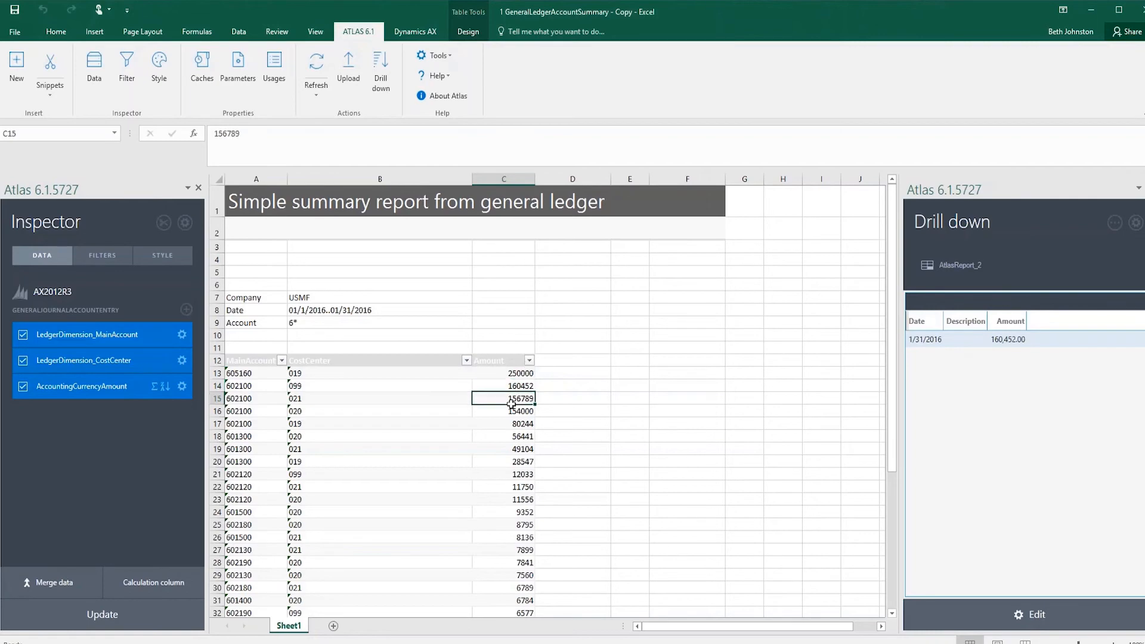